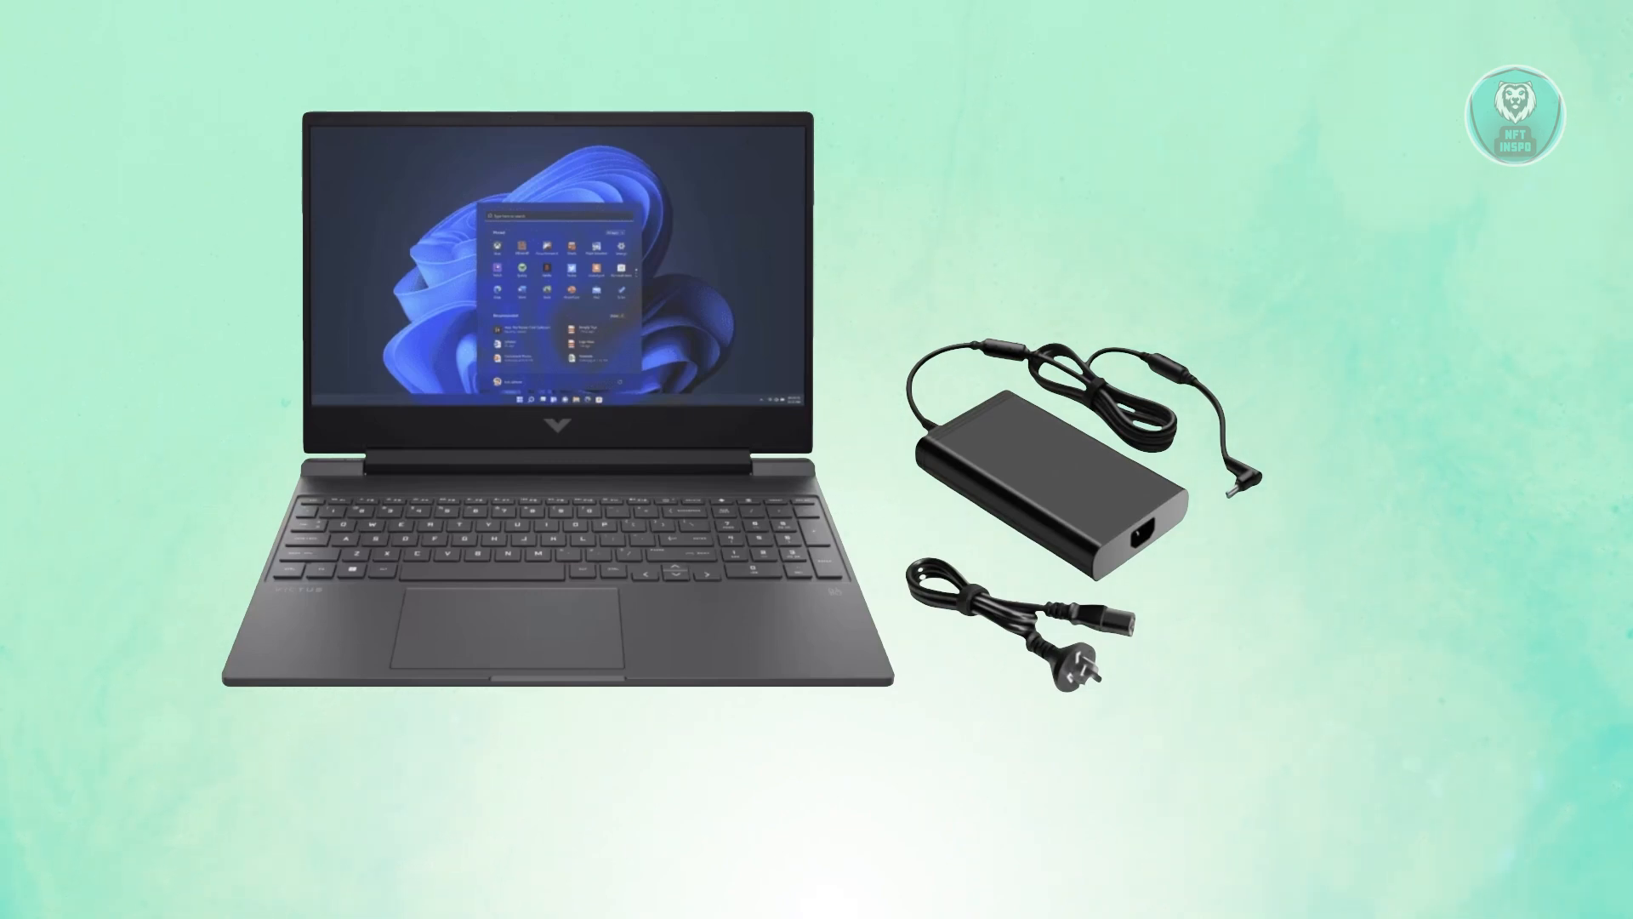
mouse_move(677, 487)
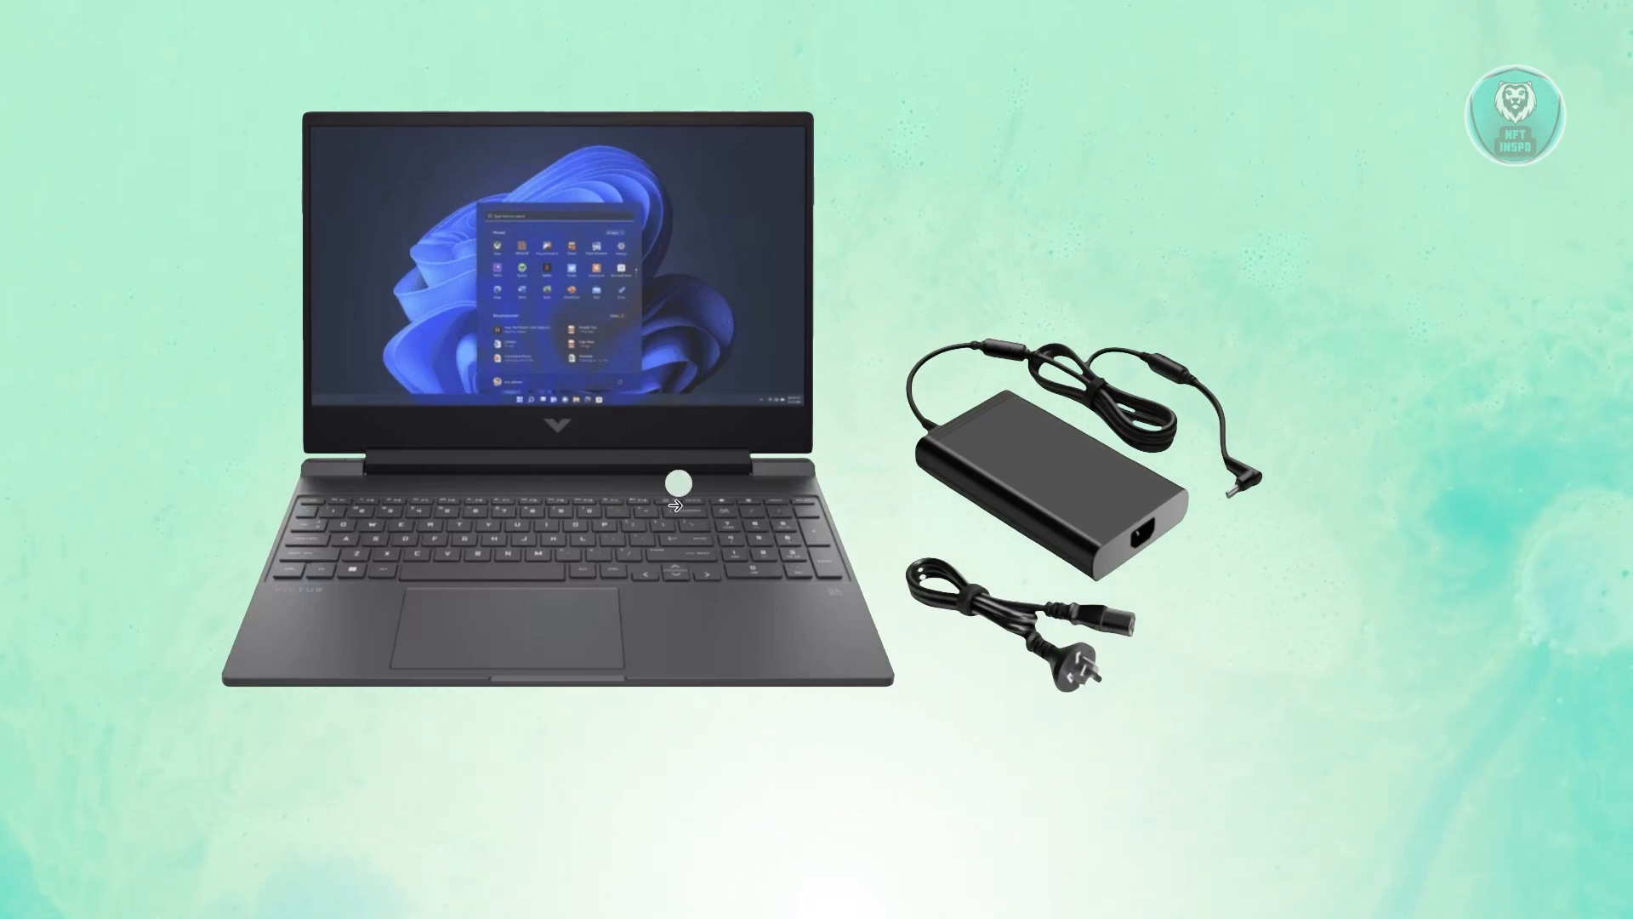
mouse_move(206, 436)
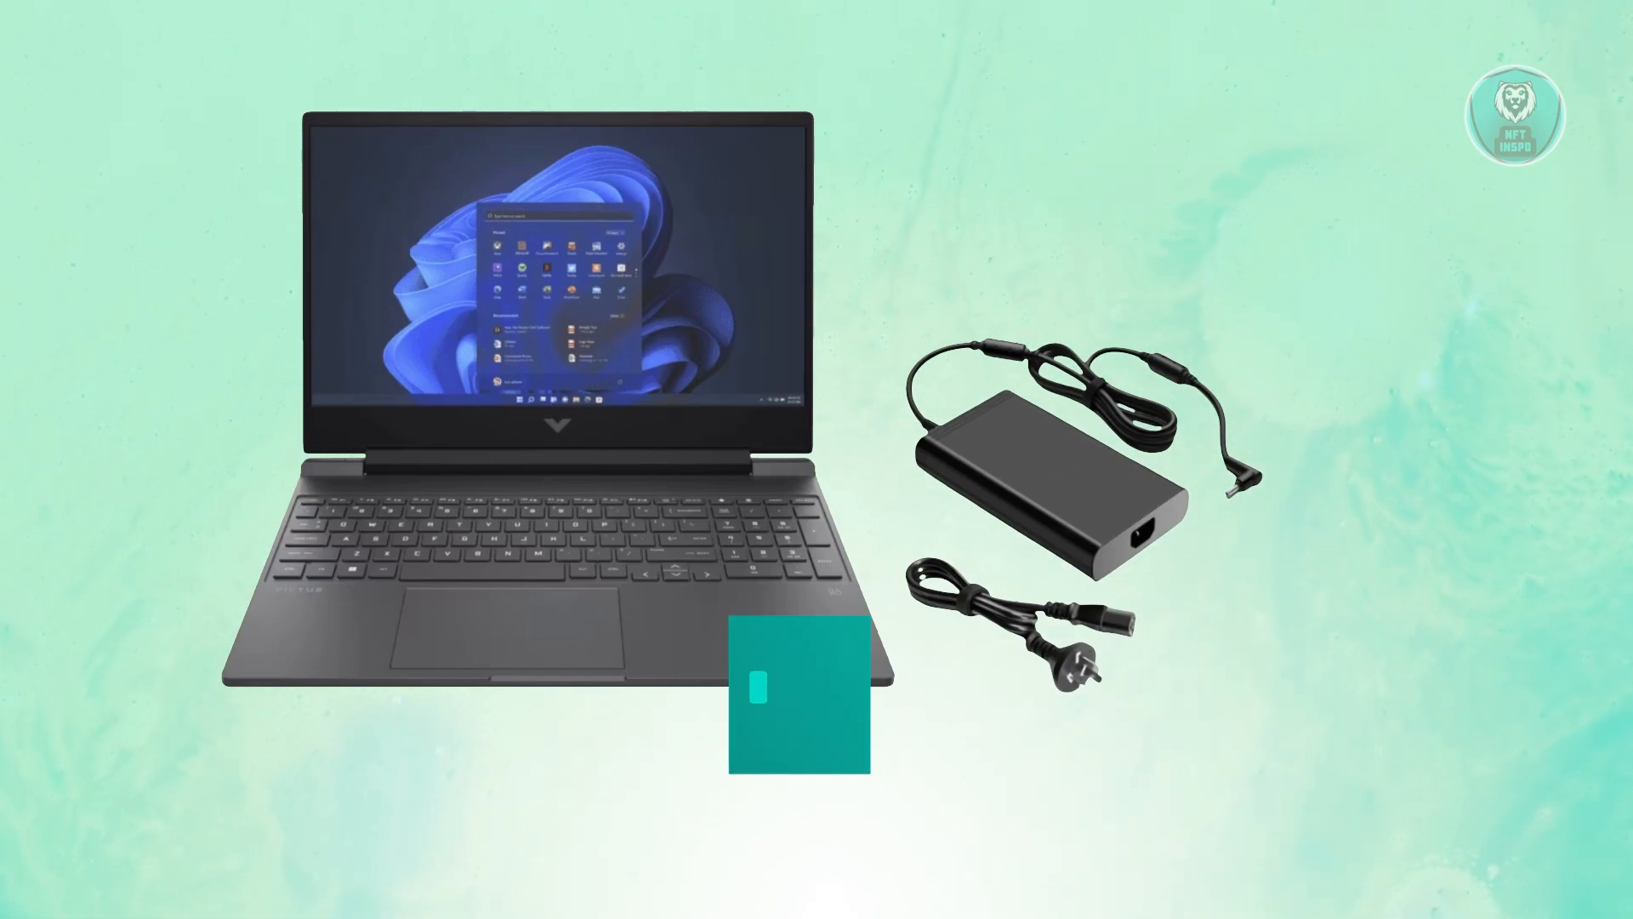
Step: Like the video and hit the subscribe bell in the overlay banner
left_click(797, 687)
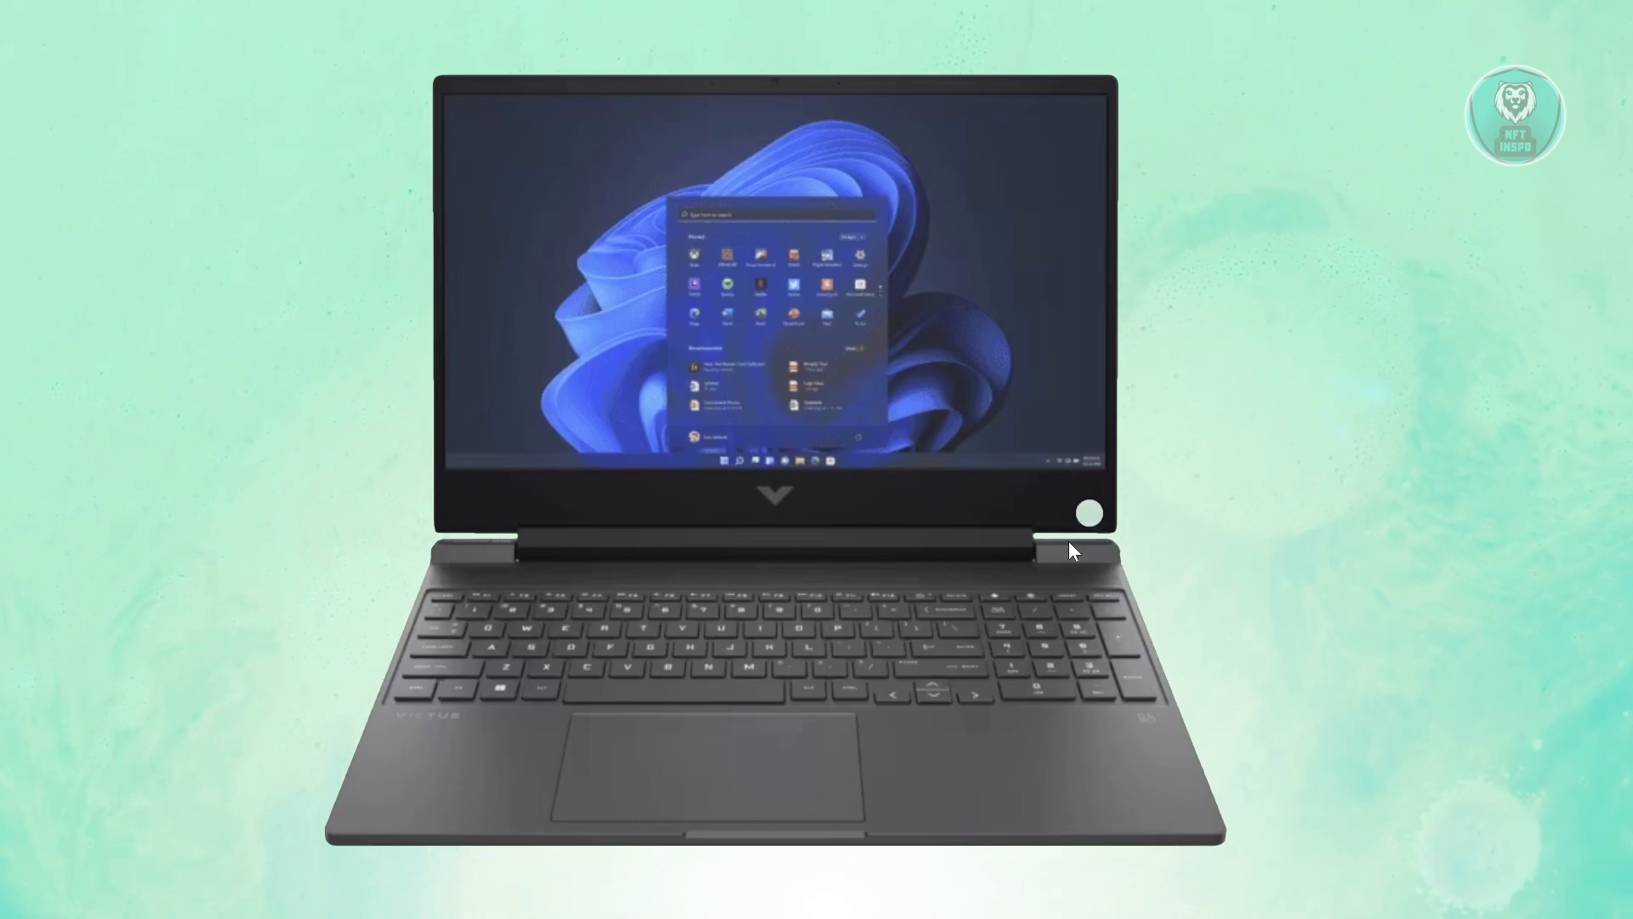
mouse_move(1153, 572)
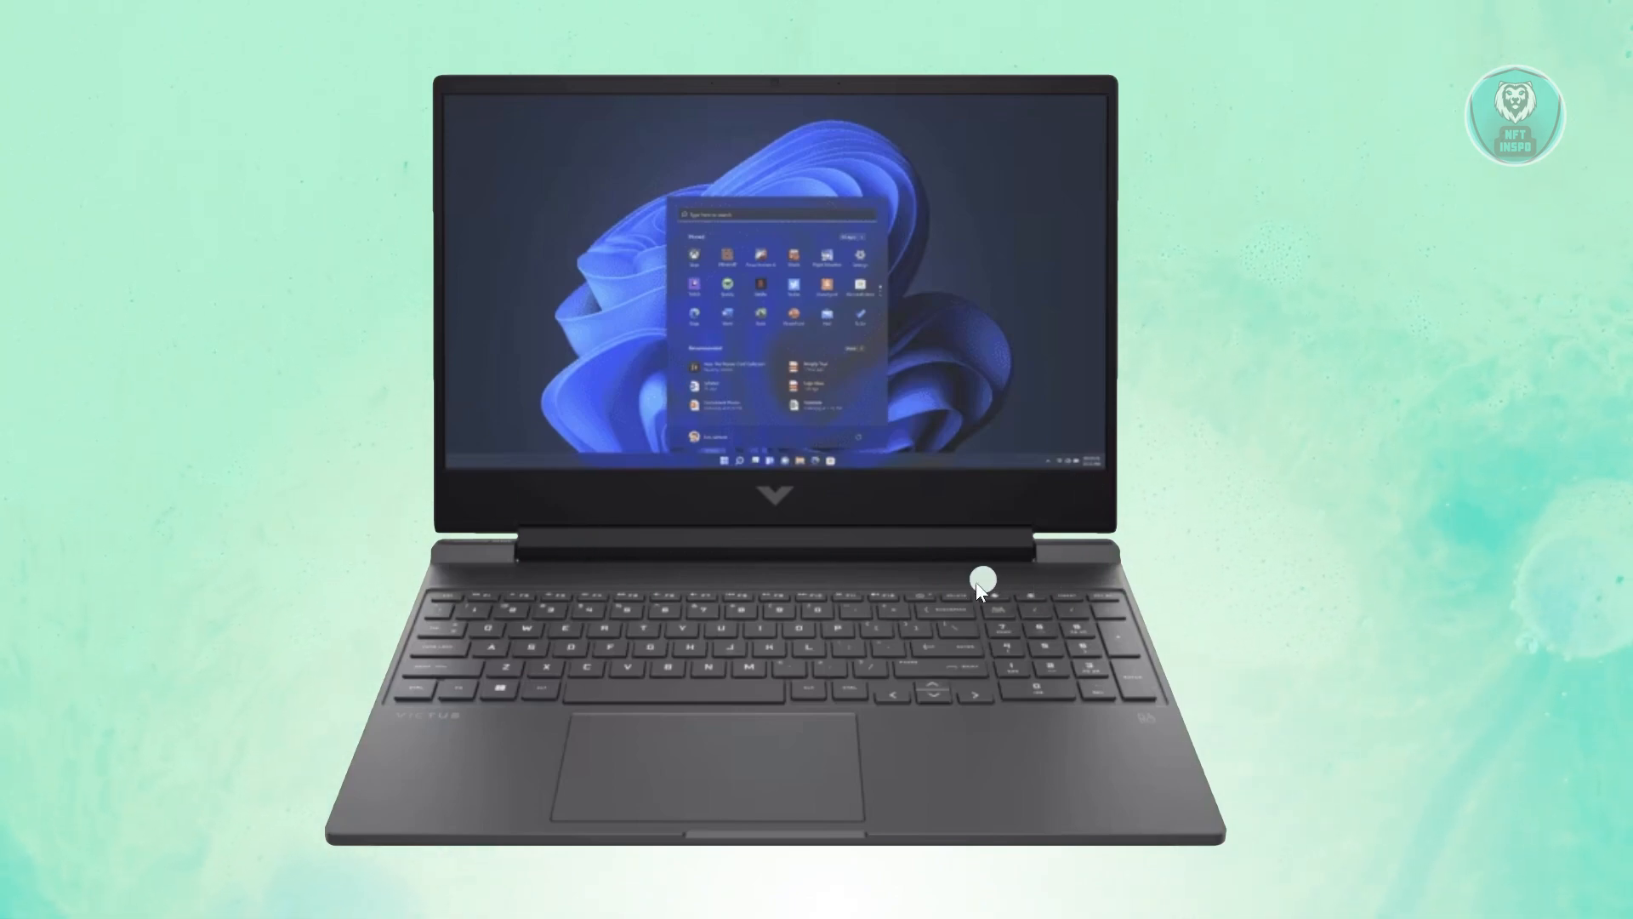
mouse_move(983, 612)
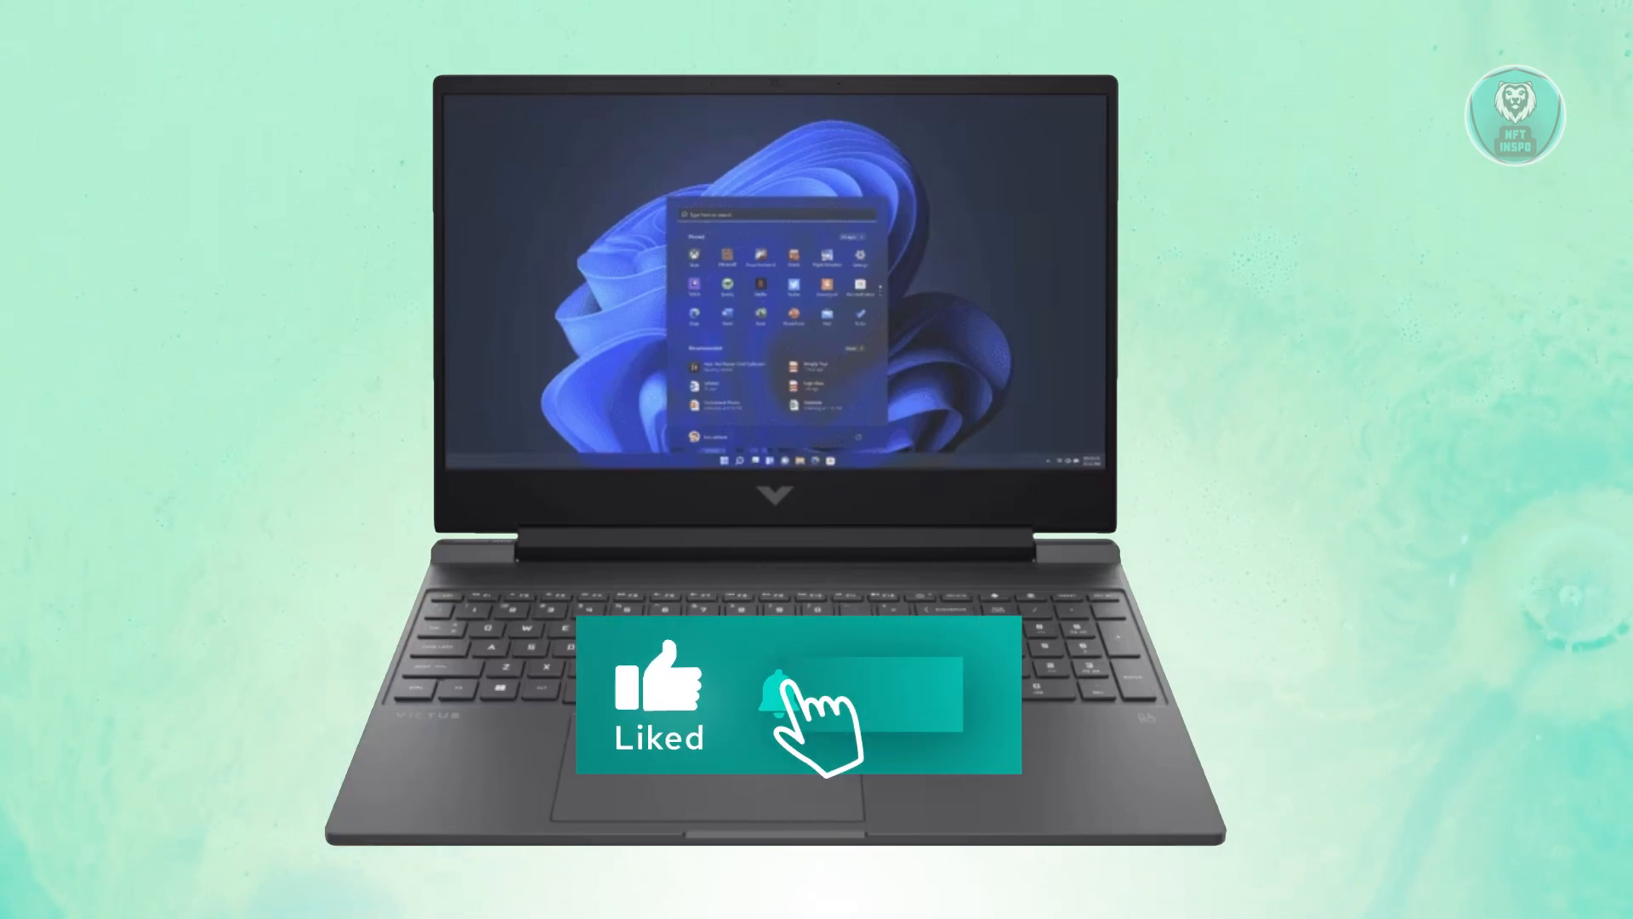
left_click(779, 692)
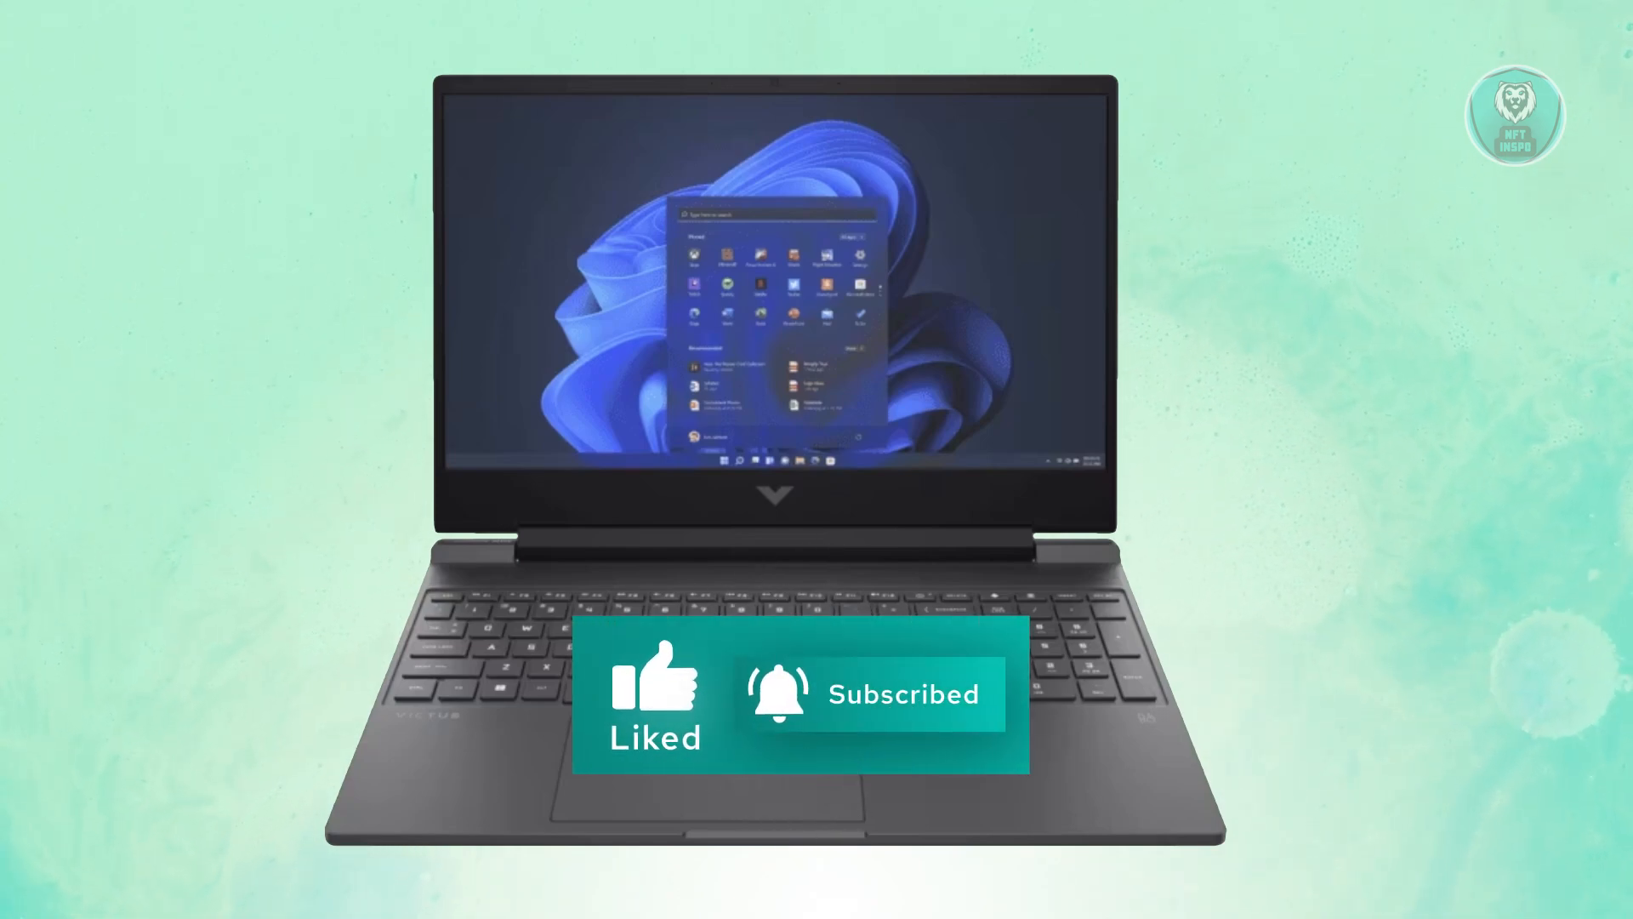